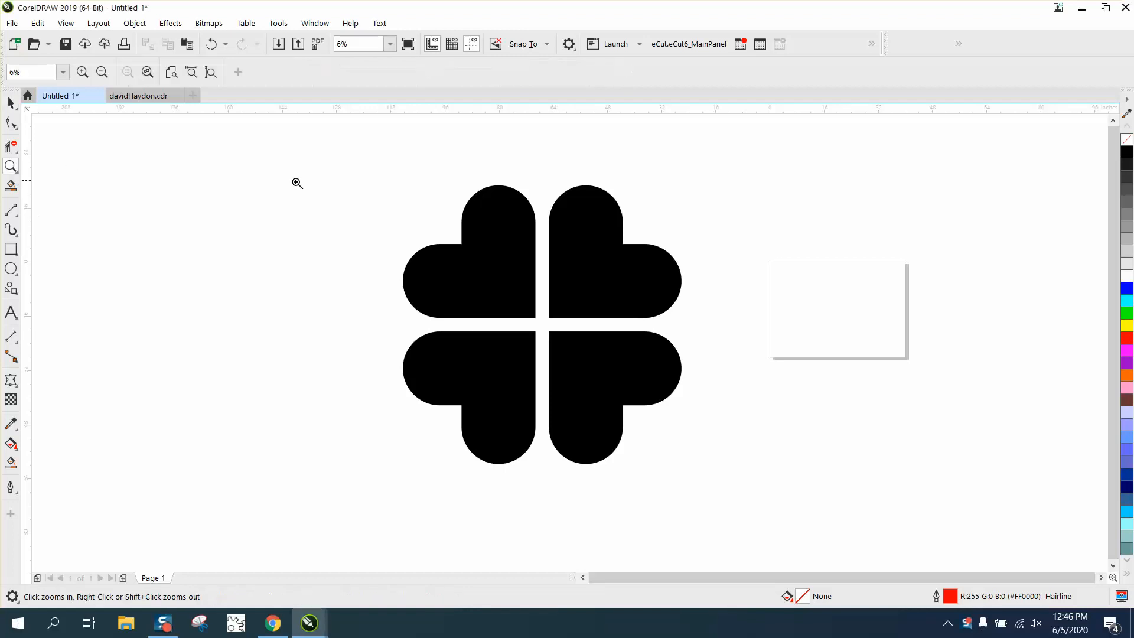
Step: Choose the Common Shapes heart preset and draw a heart outline left of the reference clover
left_click(11, 104)
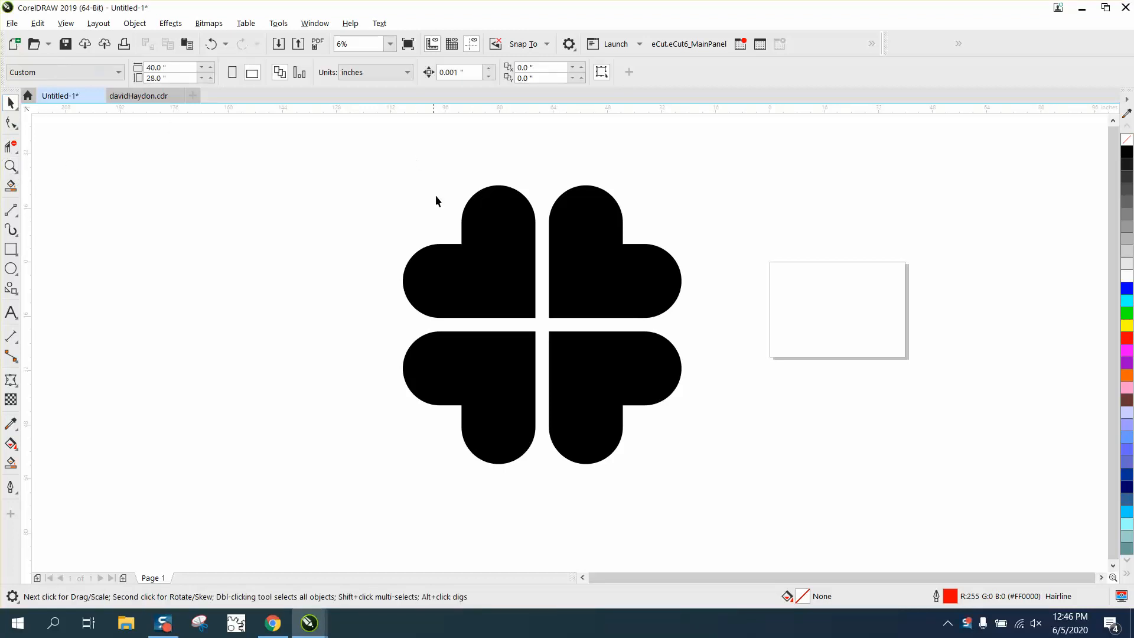
mouse_move(665, 301)
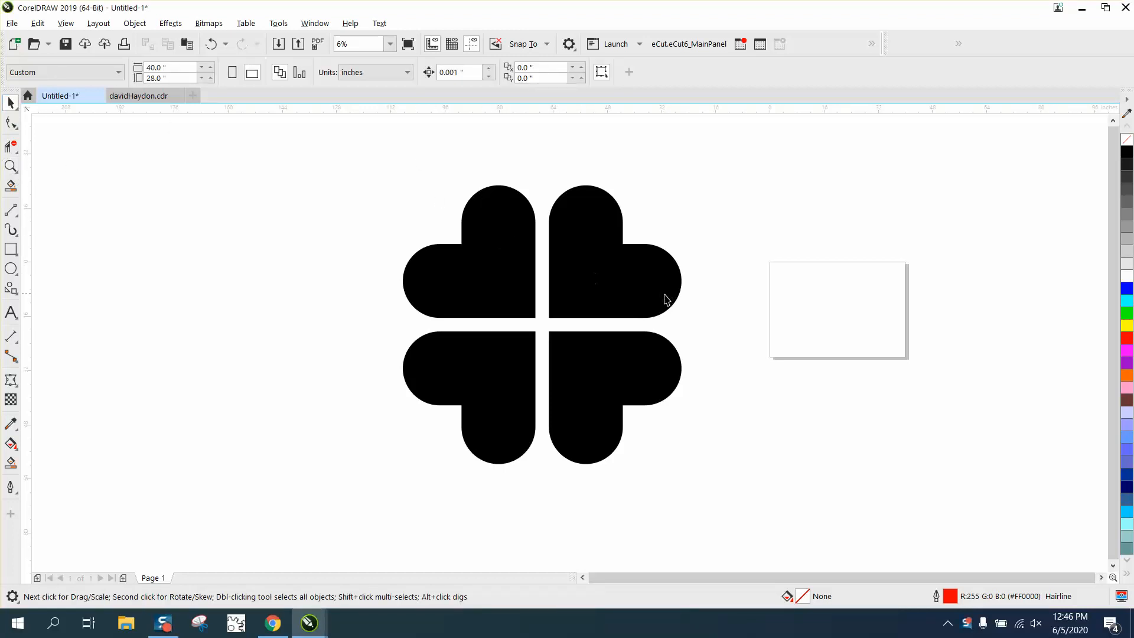
mouse_move(21, 301)
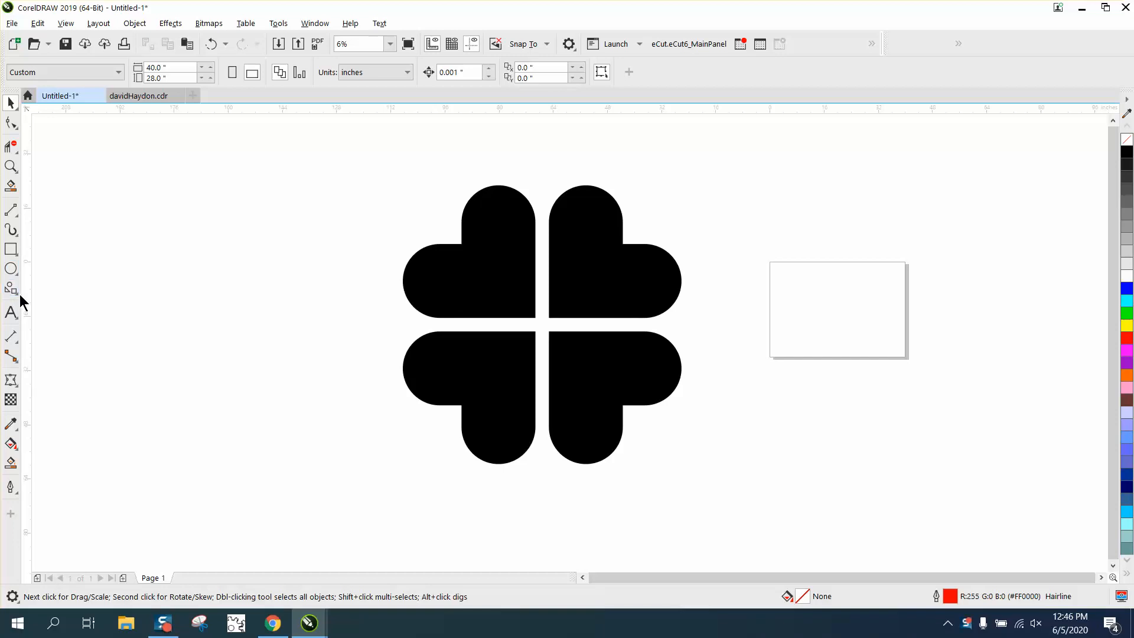
left_click(11, 287)
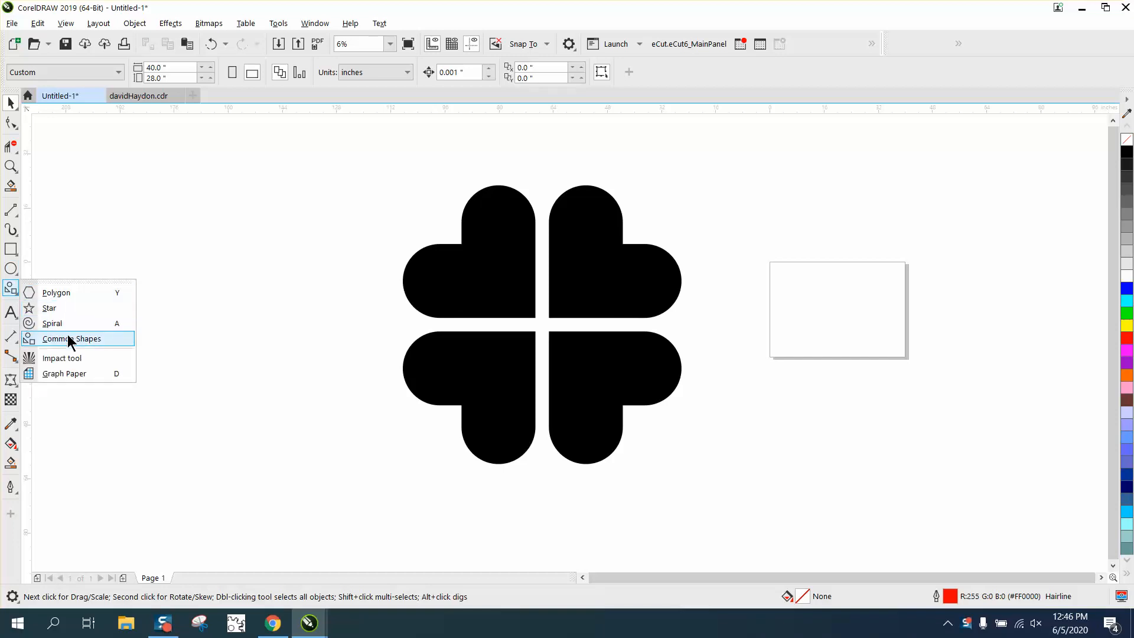
left_click(75, 339)
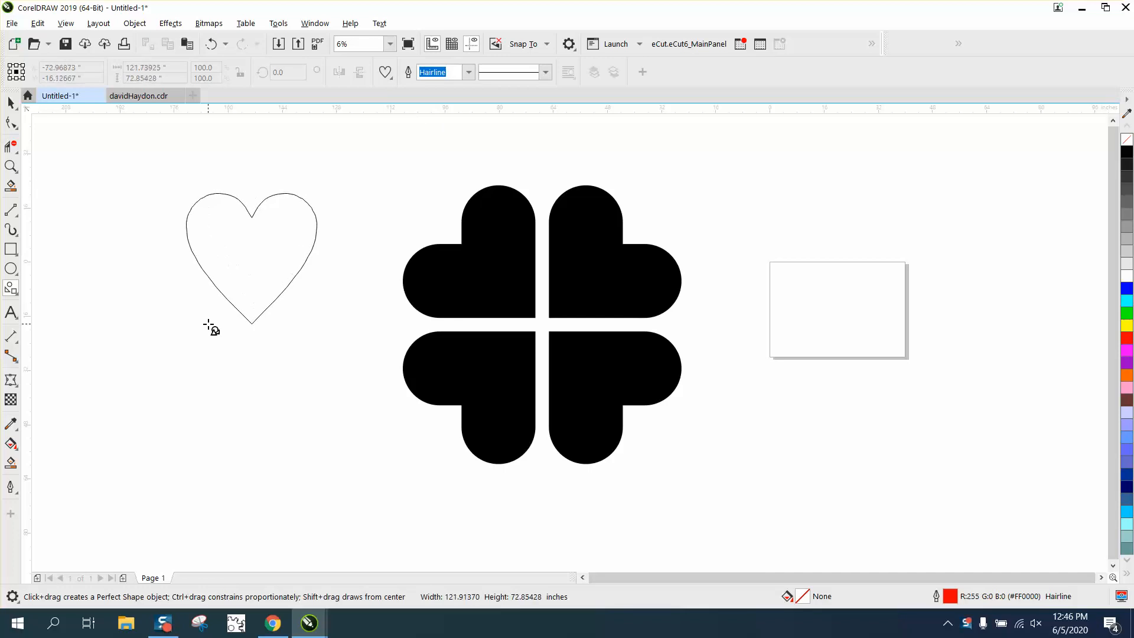
Step: Draw a tall rectangle in place of the heart and round its top corners to radius 15
left_click(249, 260)
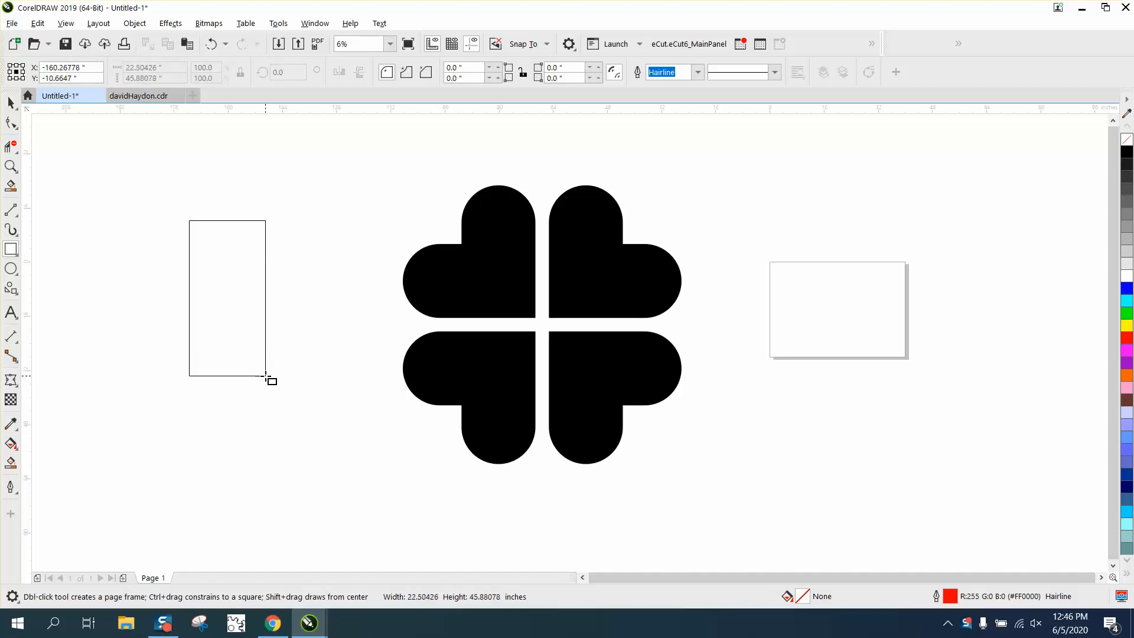
left_click(227, 298)
type("15")
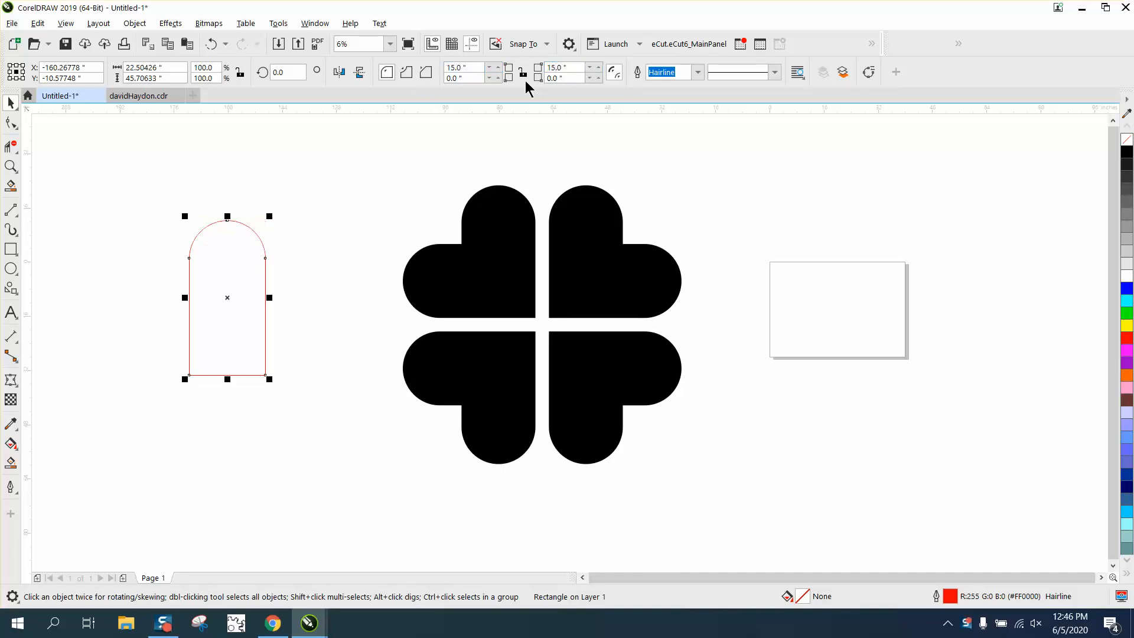
mouse_move(11, 103)
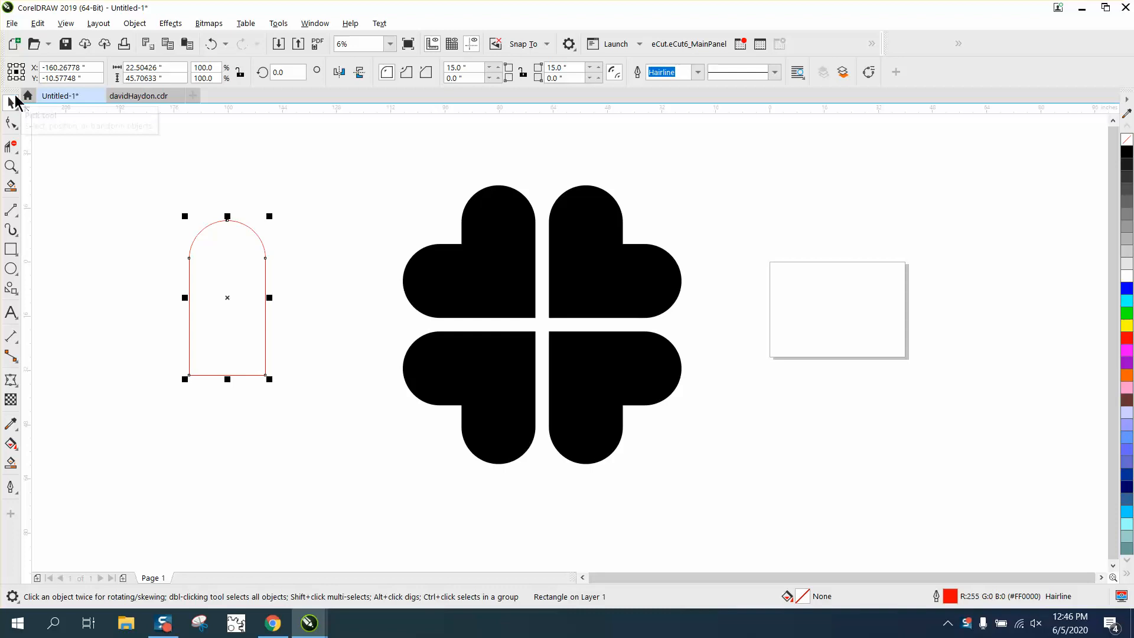
mouse_move(247, 119)
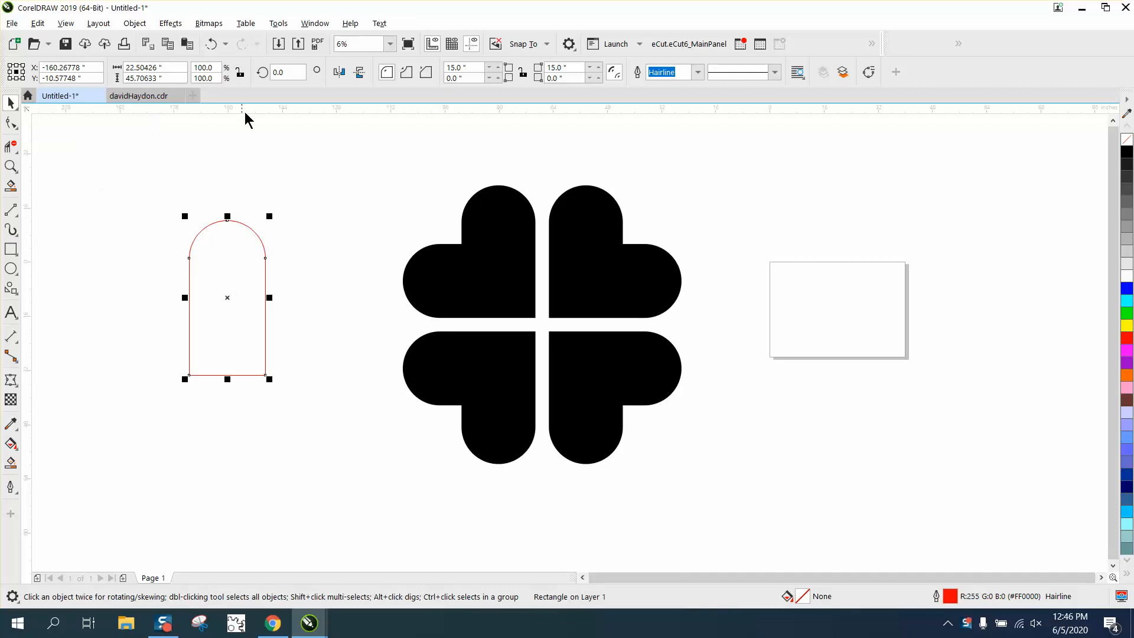
Step: Weld the rounded rectangle with a 90° rotated copy into one L-shaped two-lobed heart curve
left_click(285, 72)
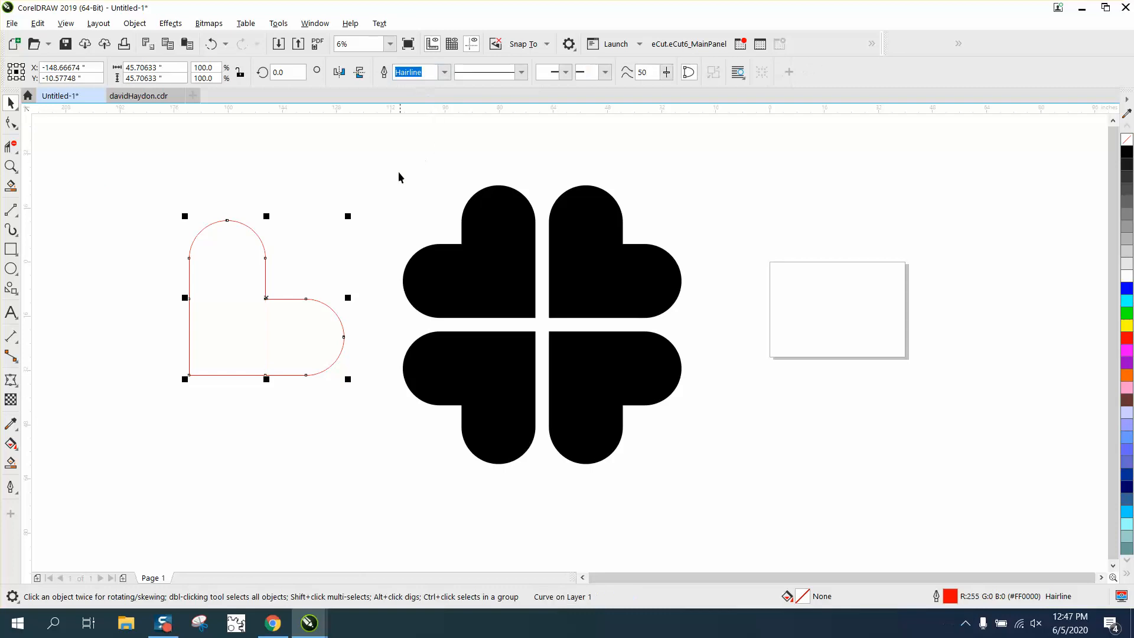
mouse_move(256, 266)
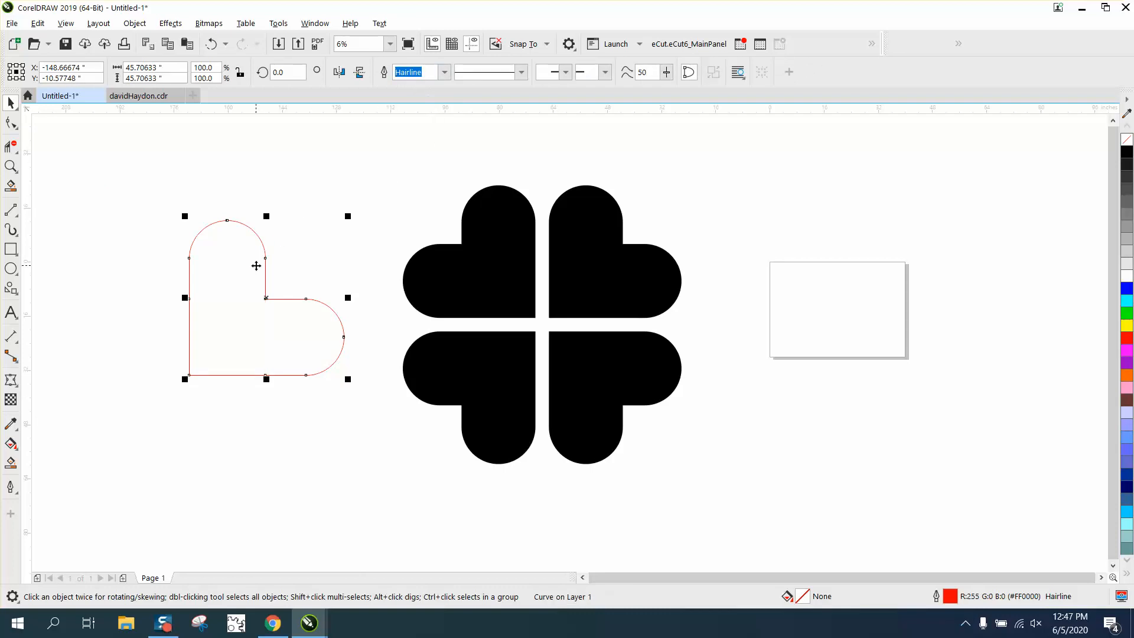
mouse_move(379, 179)
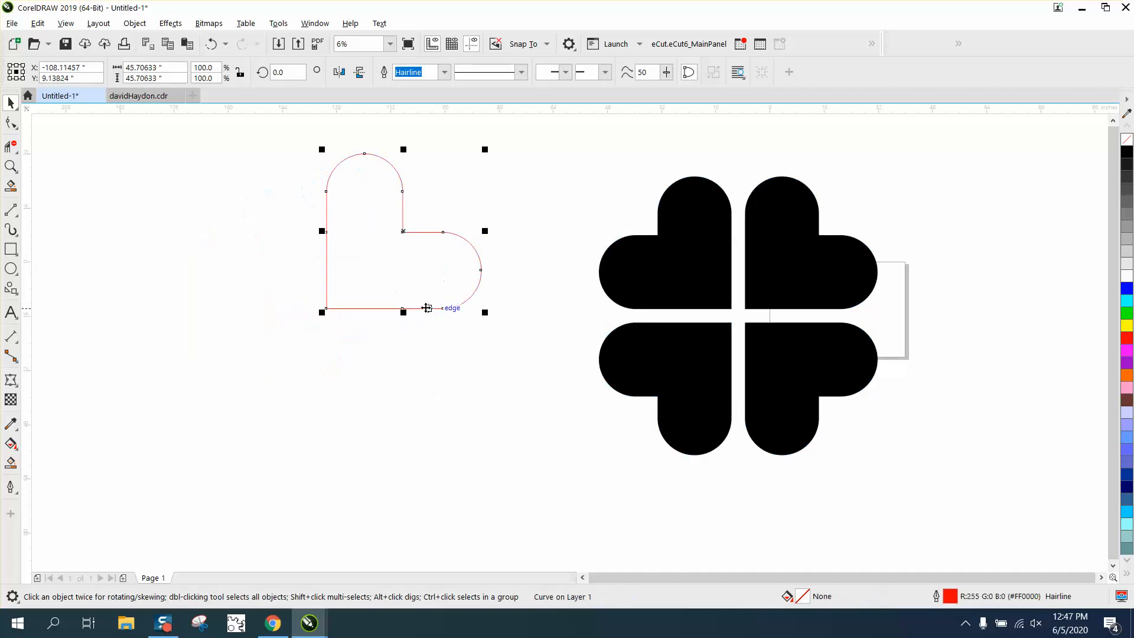
mouse_move(485, 328)
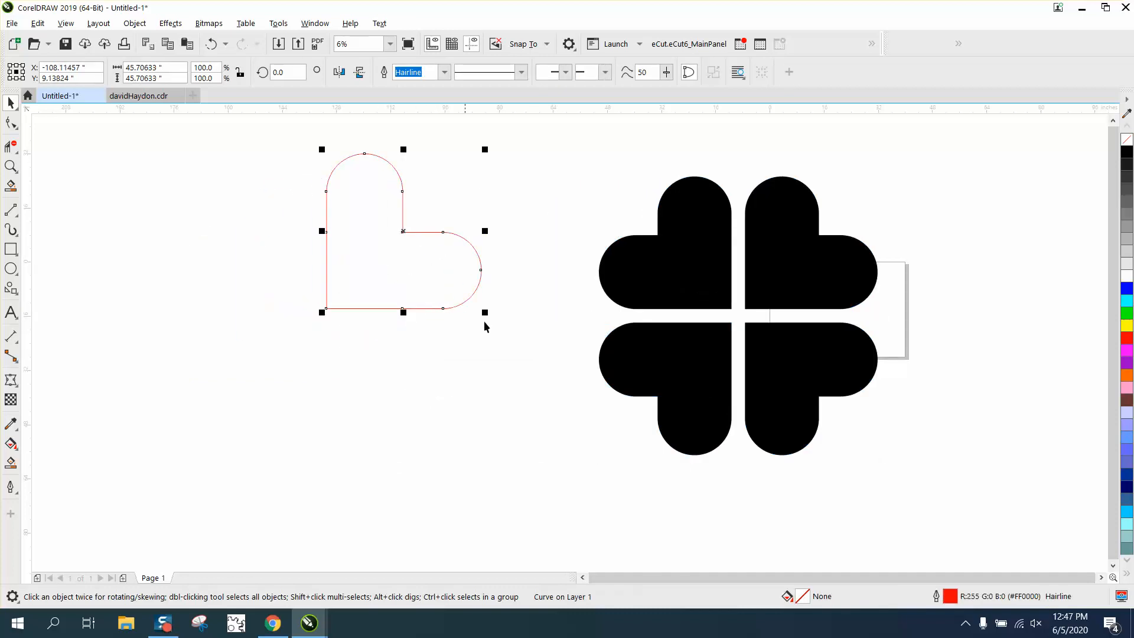
mouse_move(433, 238)
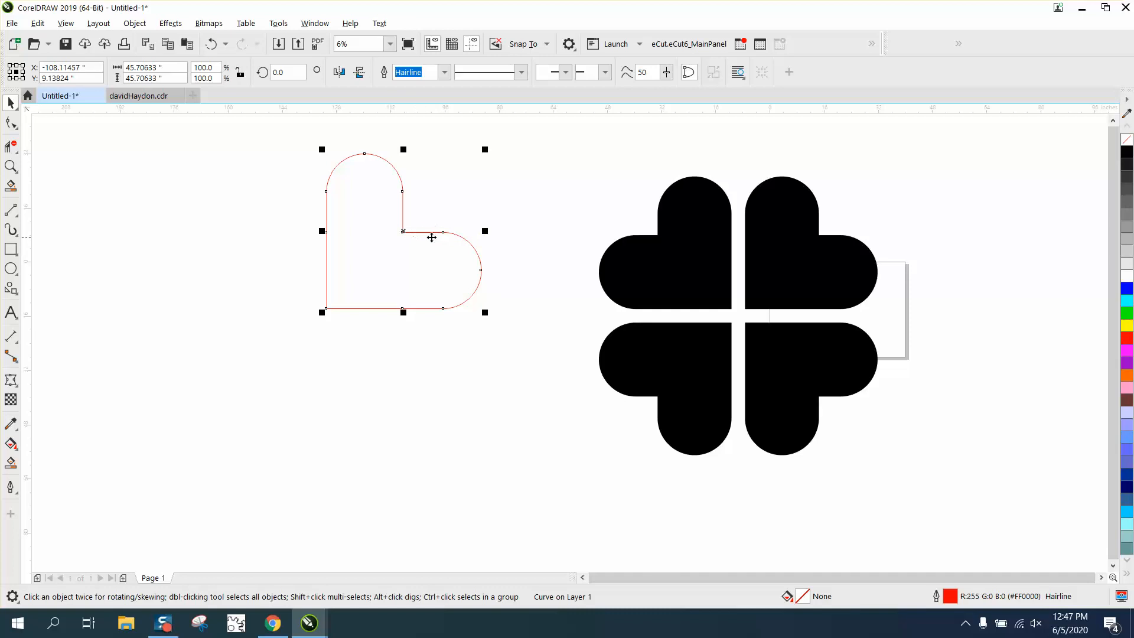
mouse_move(823, 240)
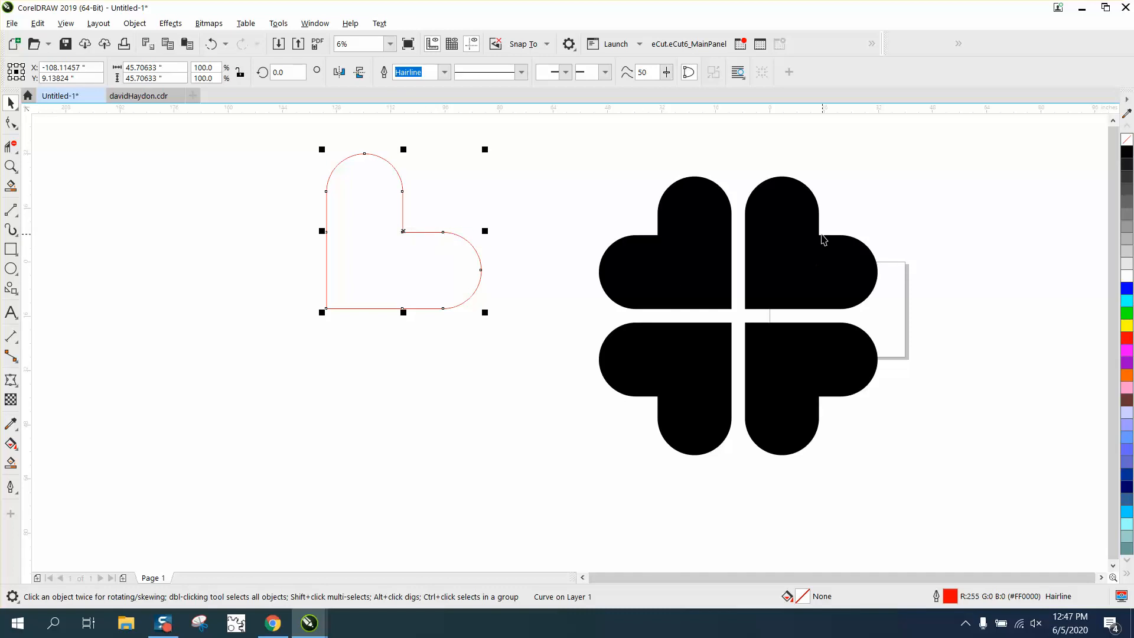
Step: Undo to the rectangle, shorten it to about 80% height and re-weld a compact 36.6-inch heart
left_click(210, 43)
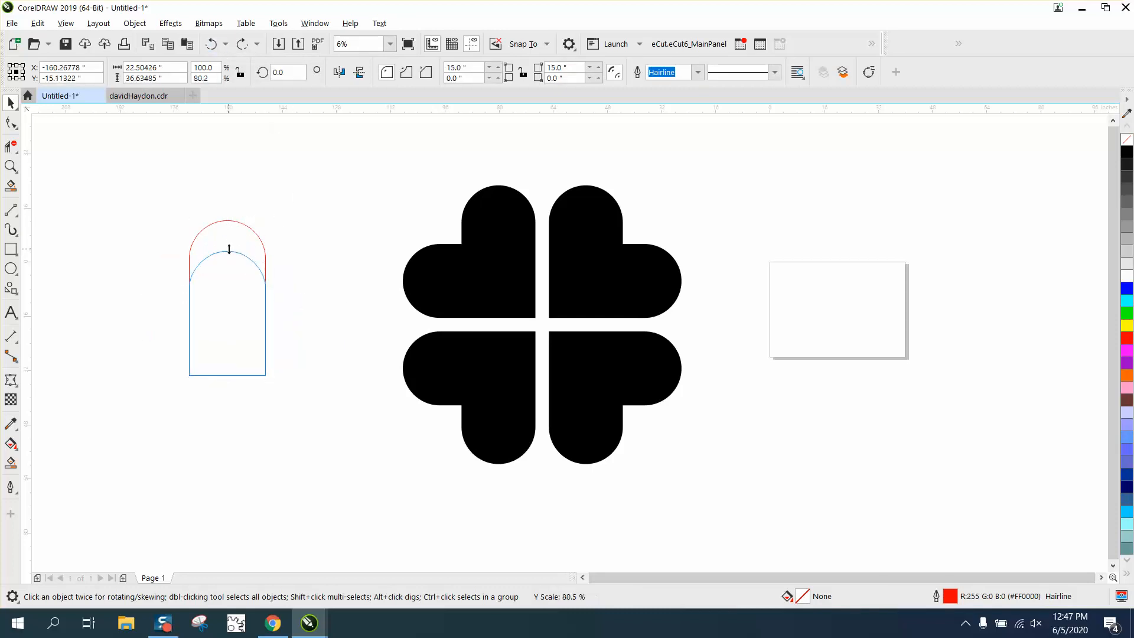
left_click(226, 311)
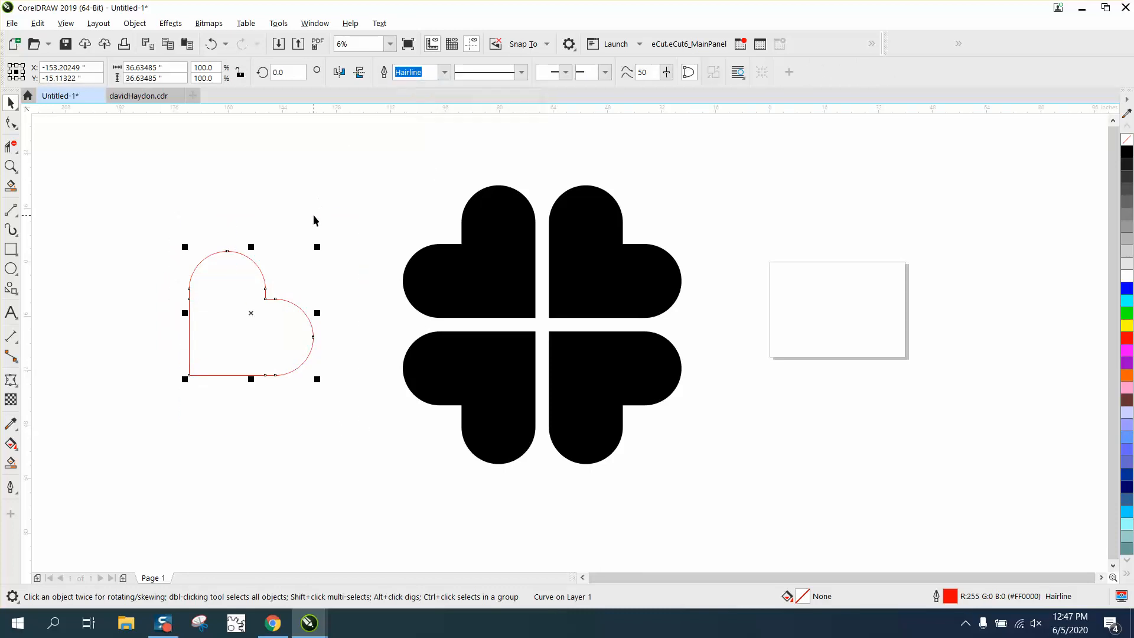
left_click(11, 167)
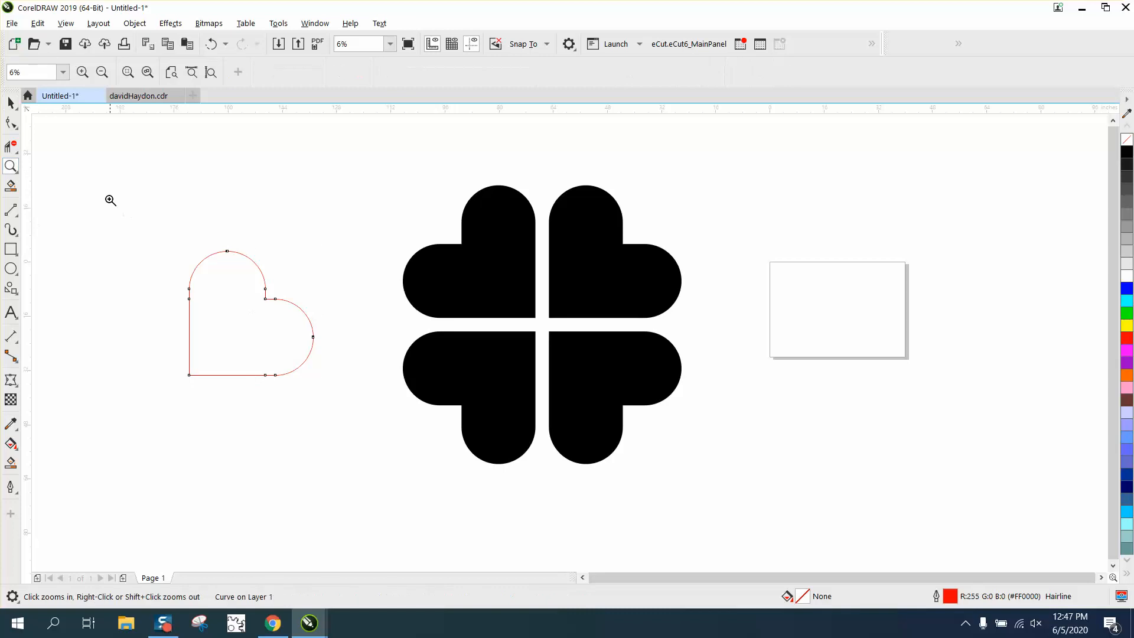
Step: Draw a 2-Point diagonal guide line from the heart's notch past its lower-left corner
left_click(110, 201)
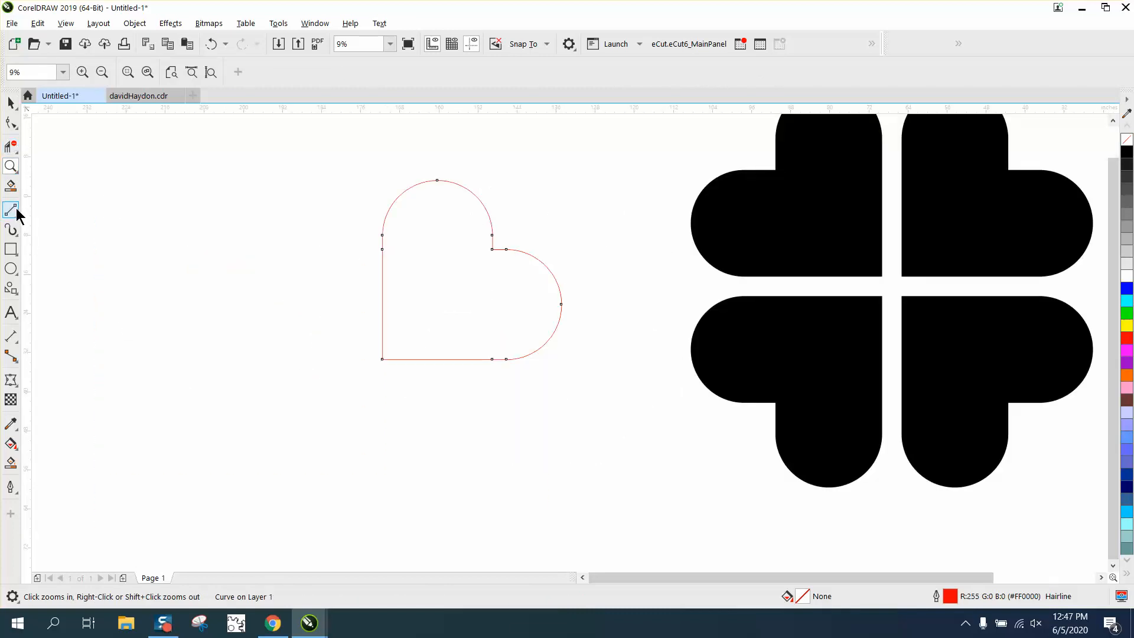
left_click(11, 210)
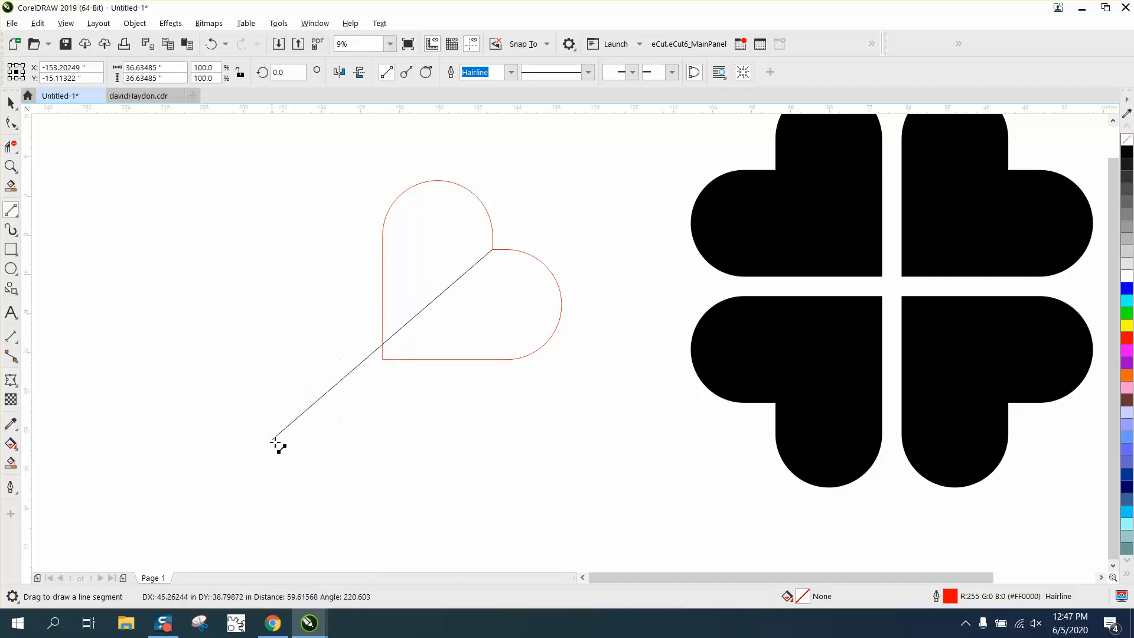
mouse_move(311, 474)
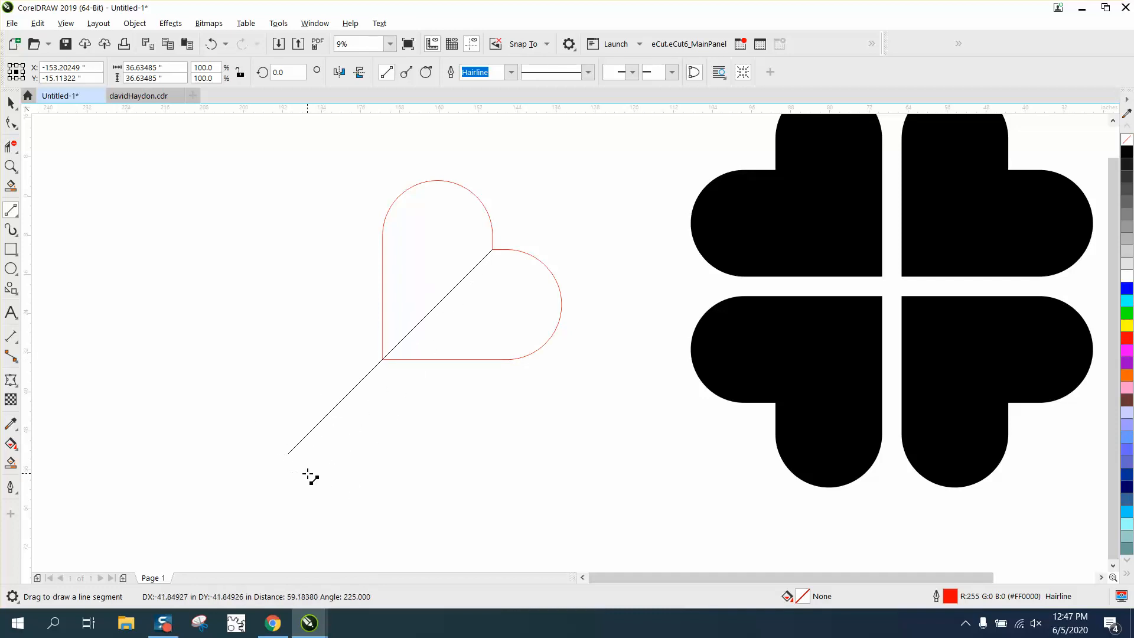
left_click(288, 456)
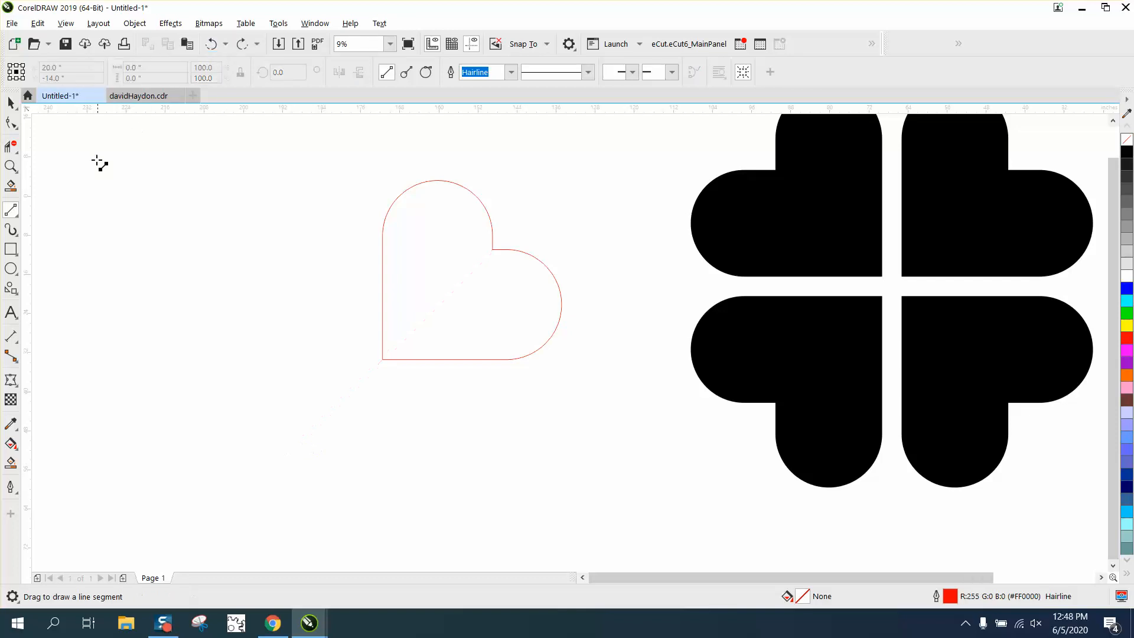
left_click(12, 210)
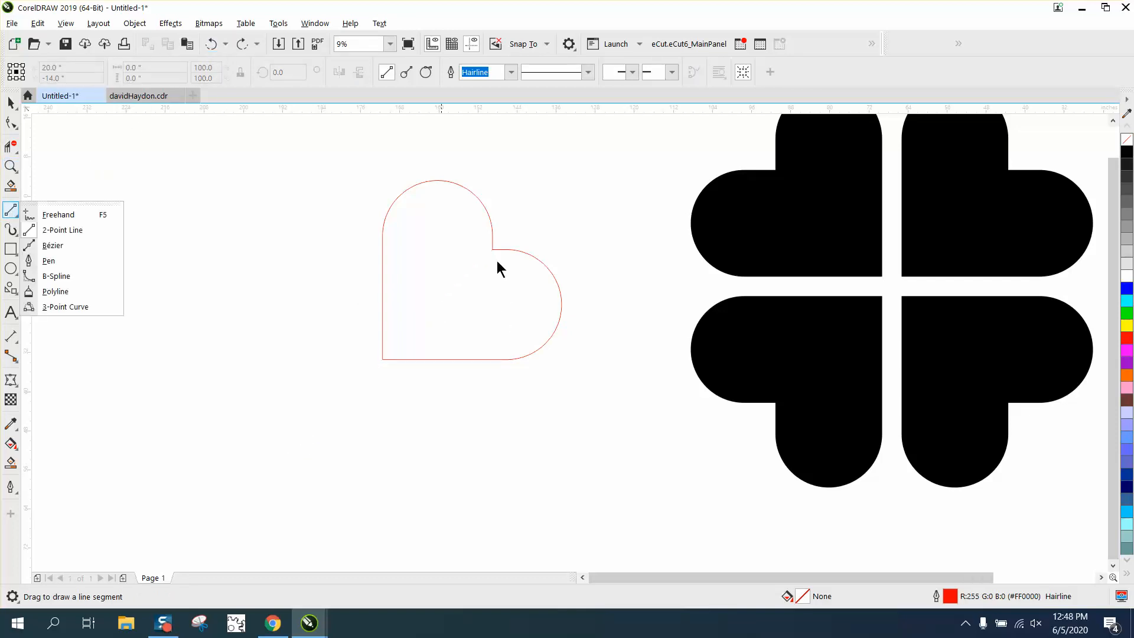
mouse_move(482, 260)
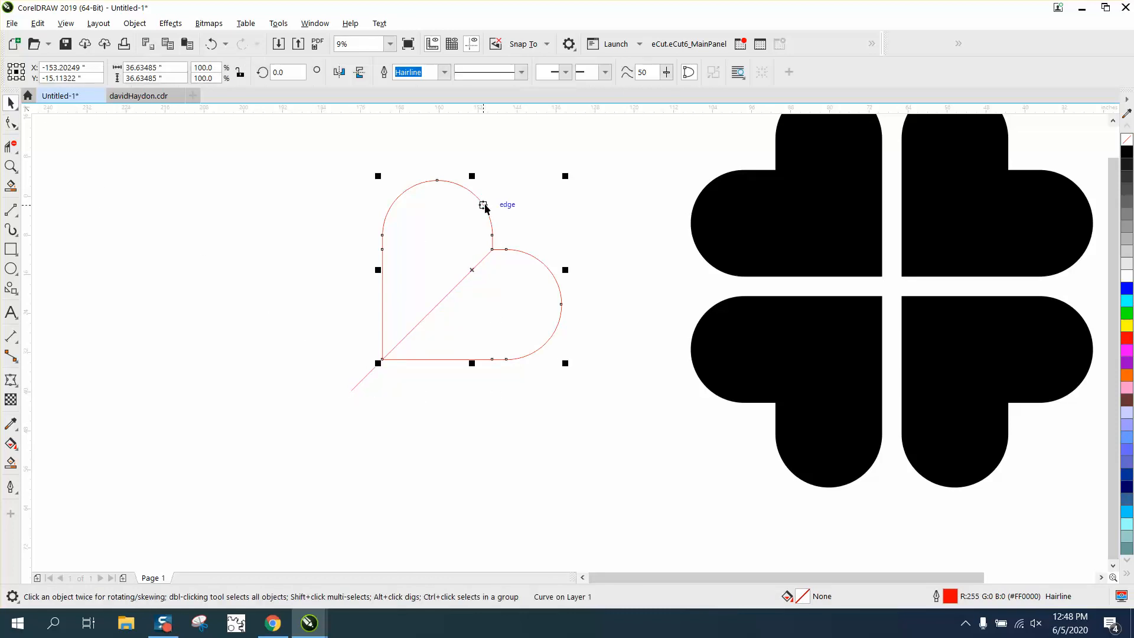
mouse_move(480, 200)
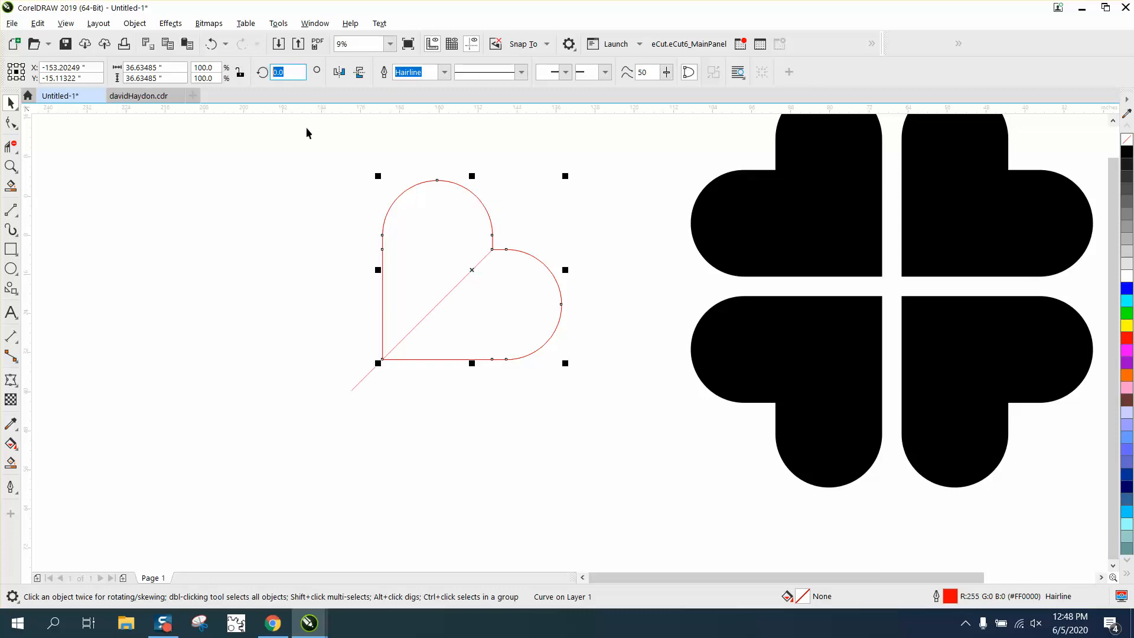
Step: Rotate duplicate hearts by 90° about the guide line's end to form a four-heart clover
left_click(472, 269)
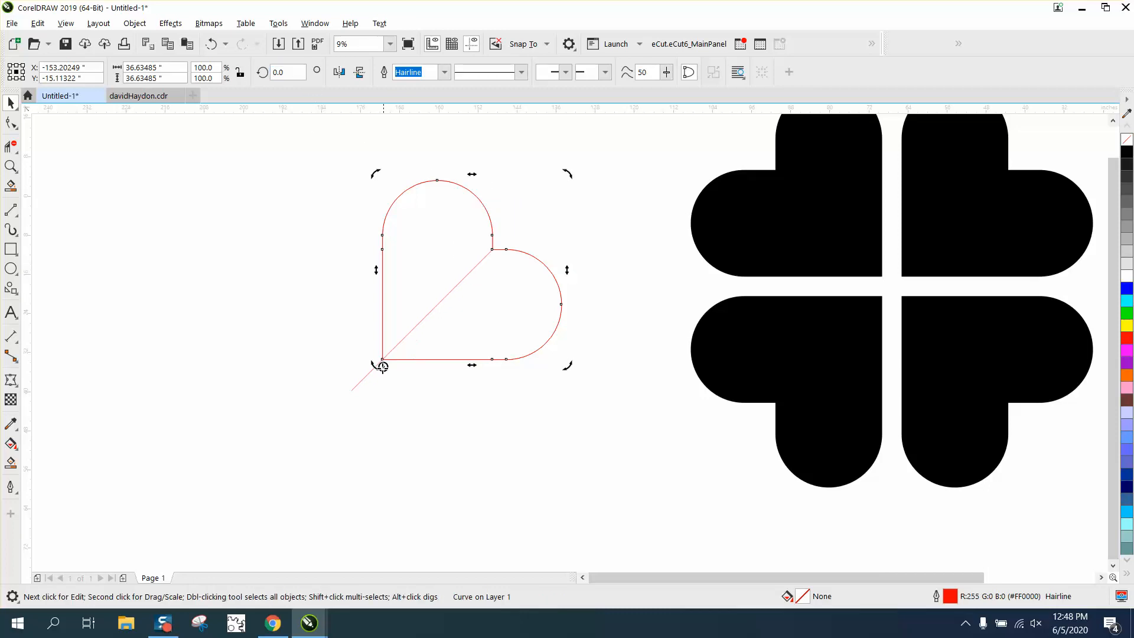
mouse_move(286, 149)
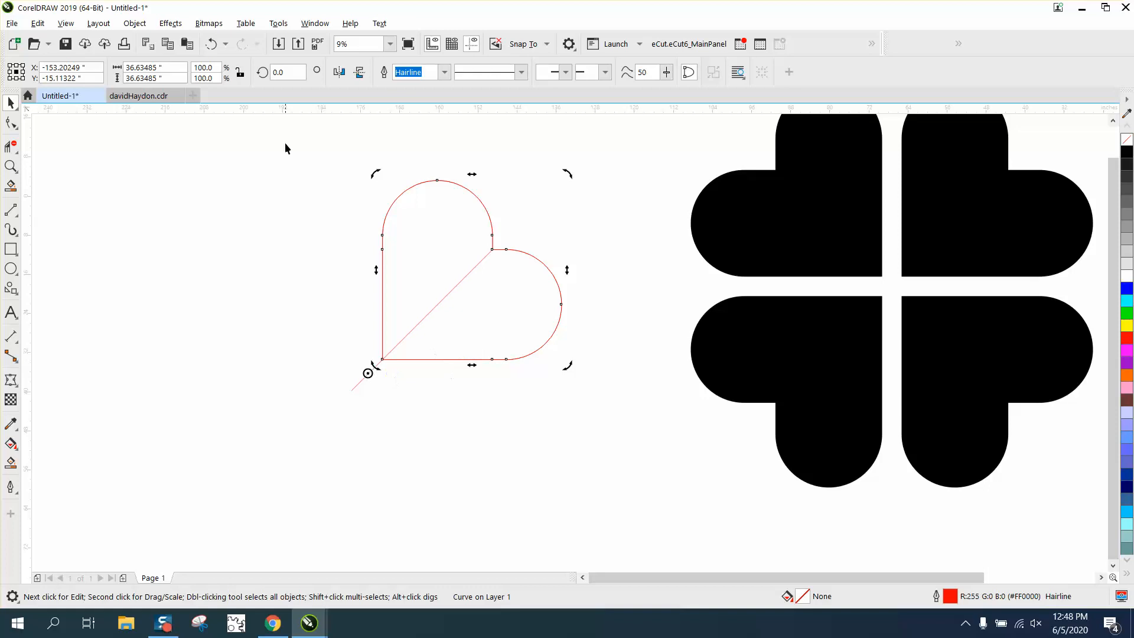
triple_click(288, 72)
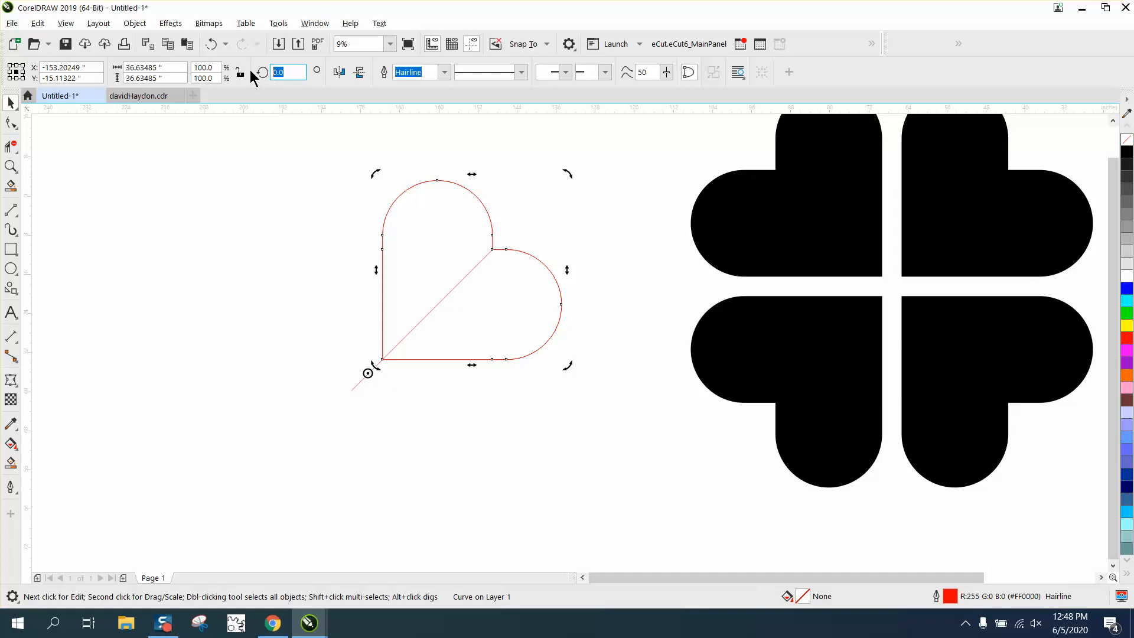
type("90.0")
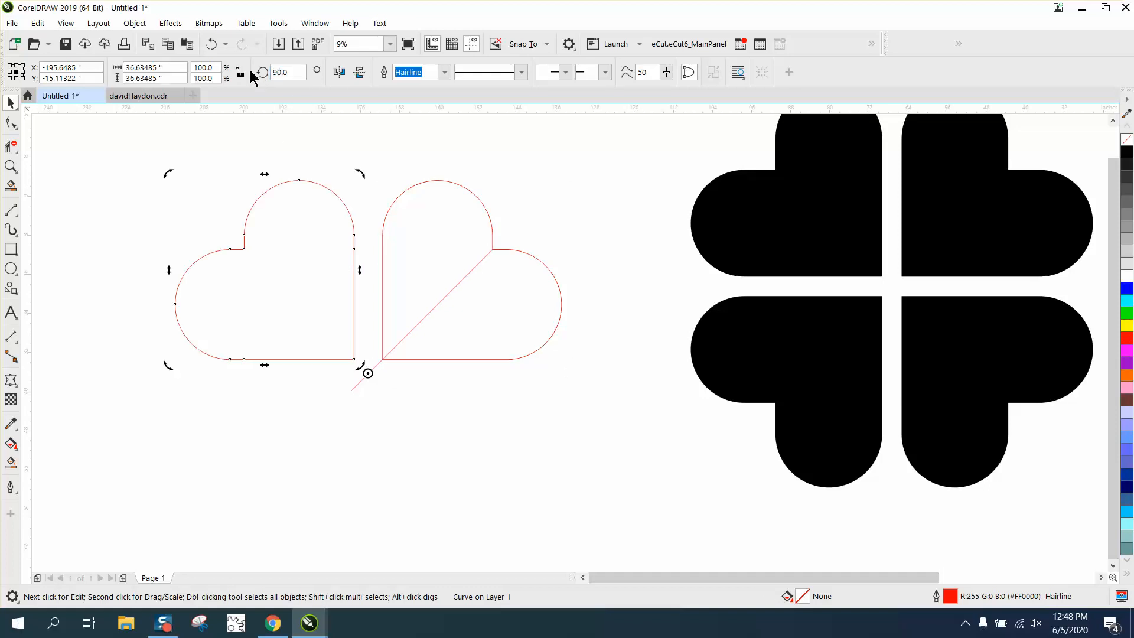
right_click(253, 75)
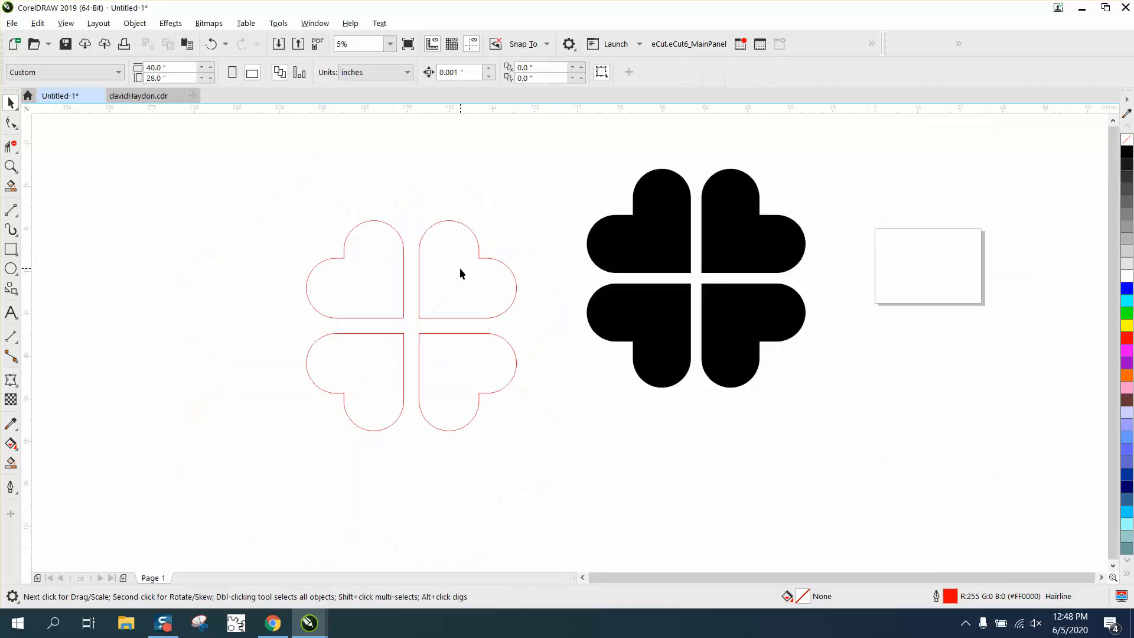
Step: Select all four hearts and fill them solid black from the palette
left_click(463, 273)
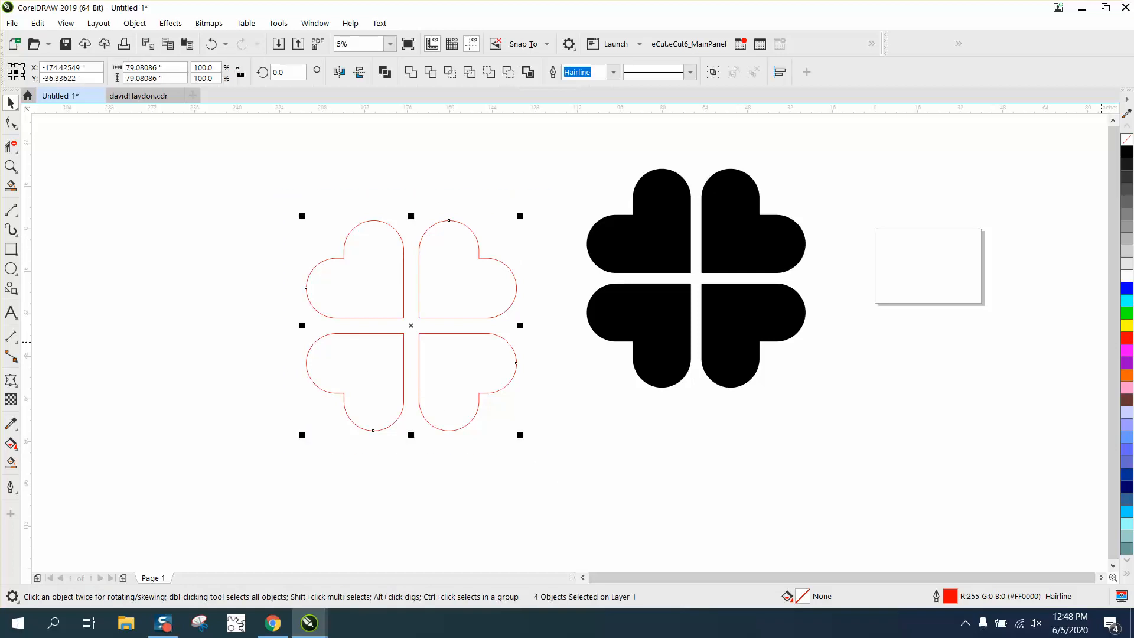
left_click(1126, 156)
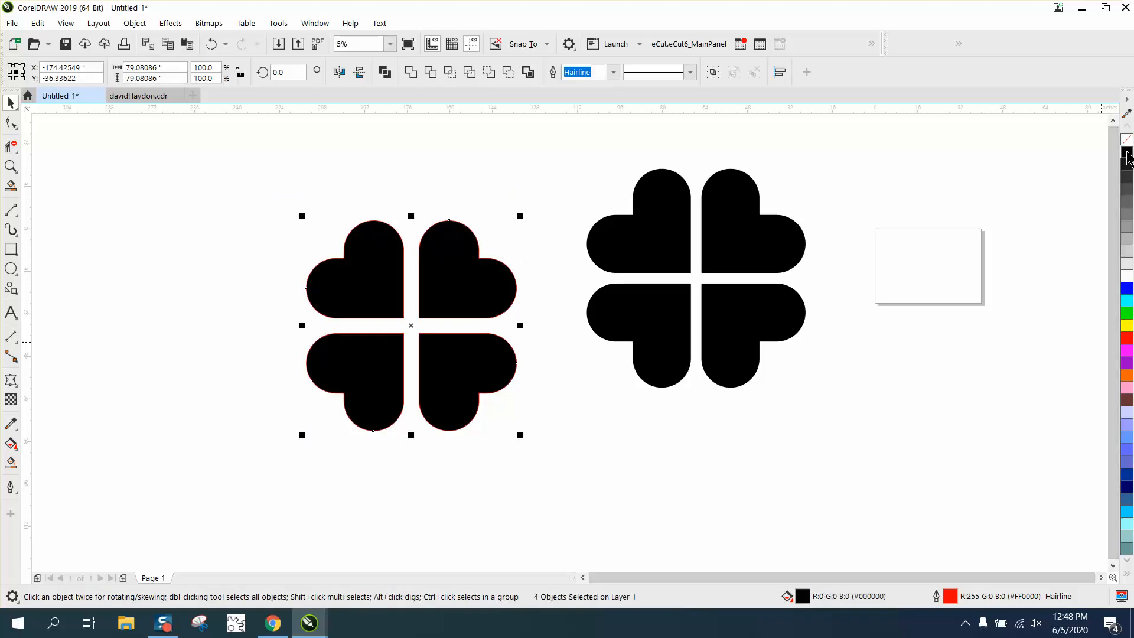
mouse_move(555, 373)
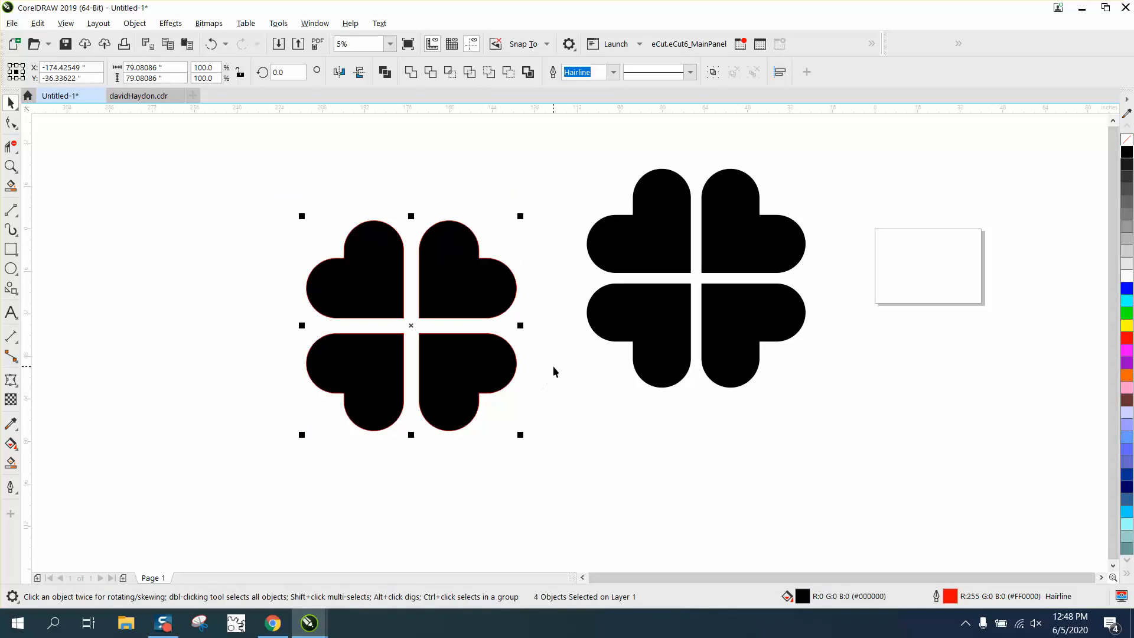
mouse_move(1123, 167)
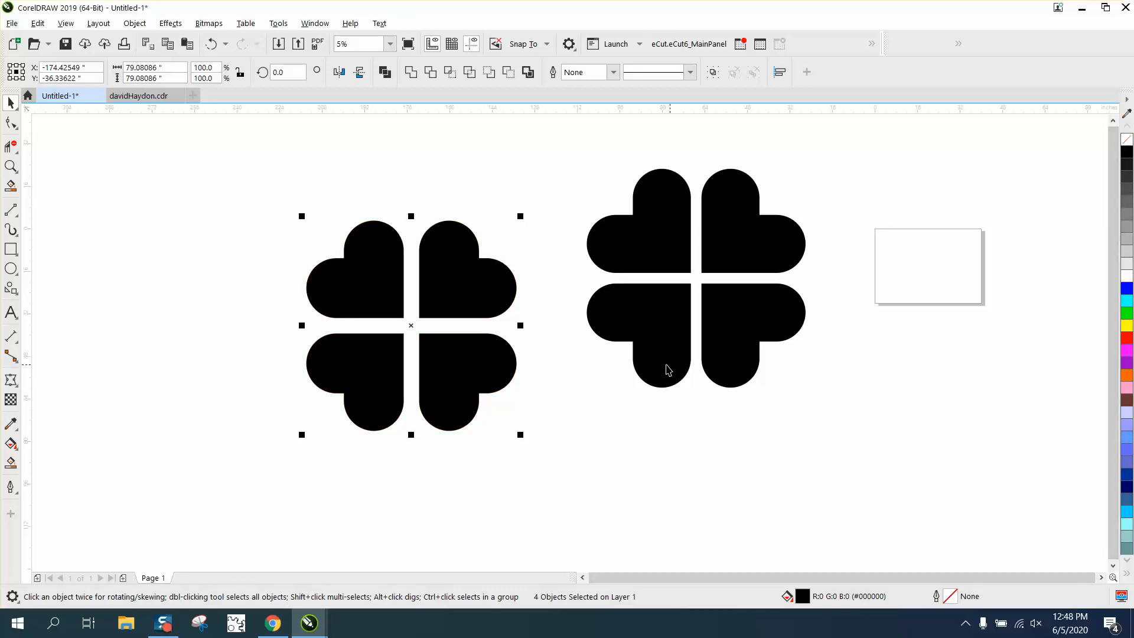
mouse_move(825, 311)
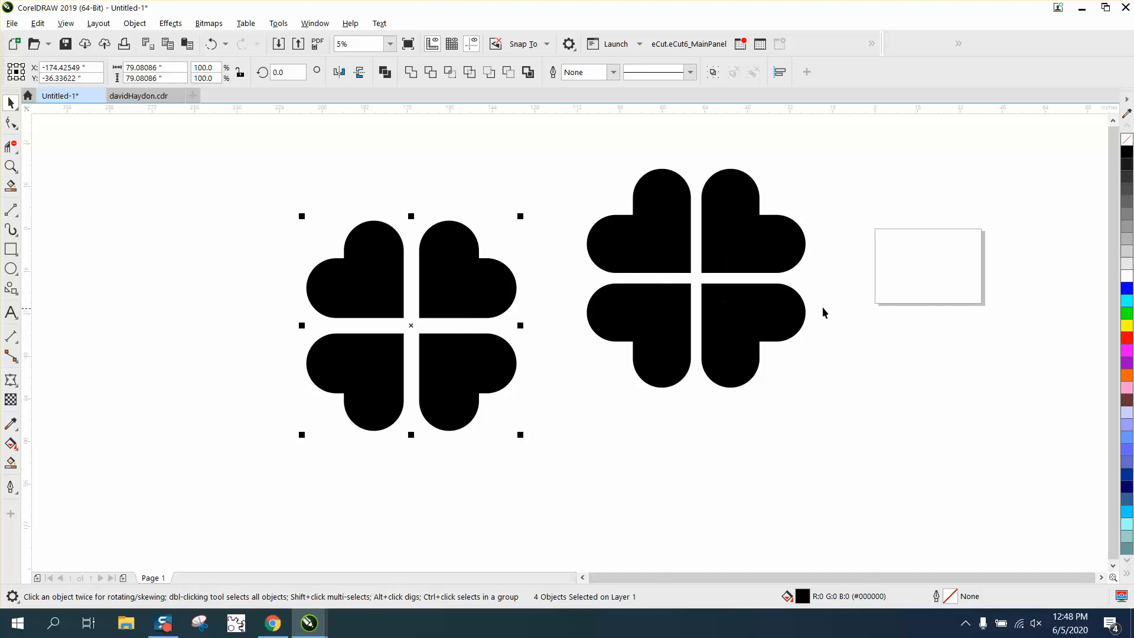
mouse_move(566, 242)
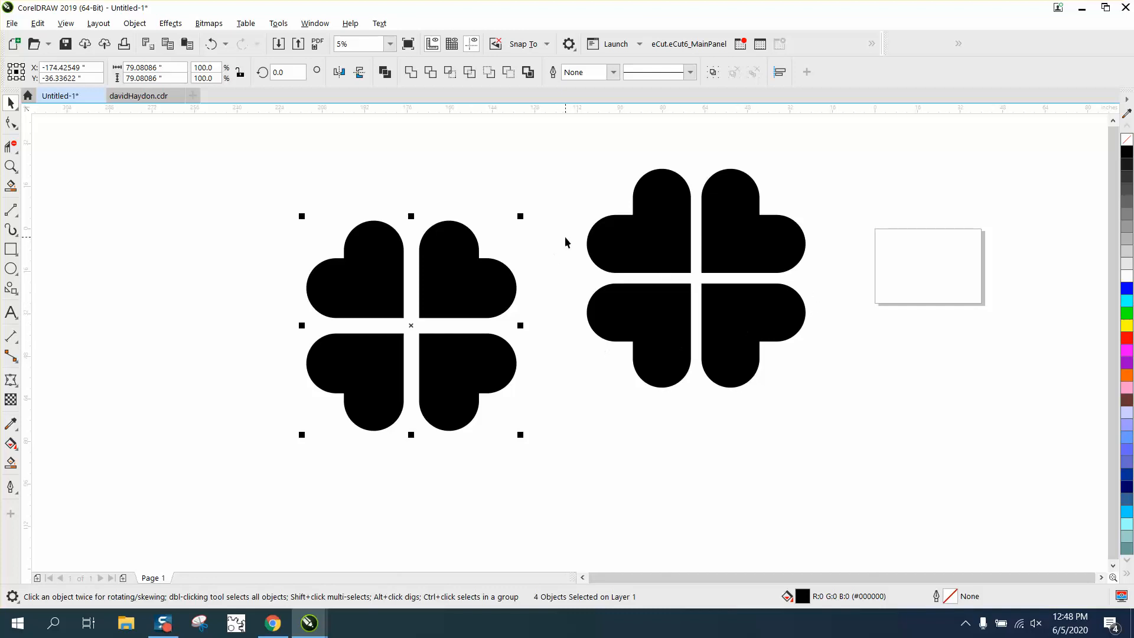
Step: Undo to the single heart, then reapply 90° rotated copies about the line end into a clover
left_click(212, 44)
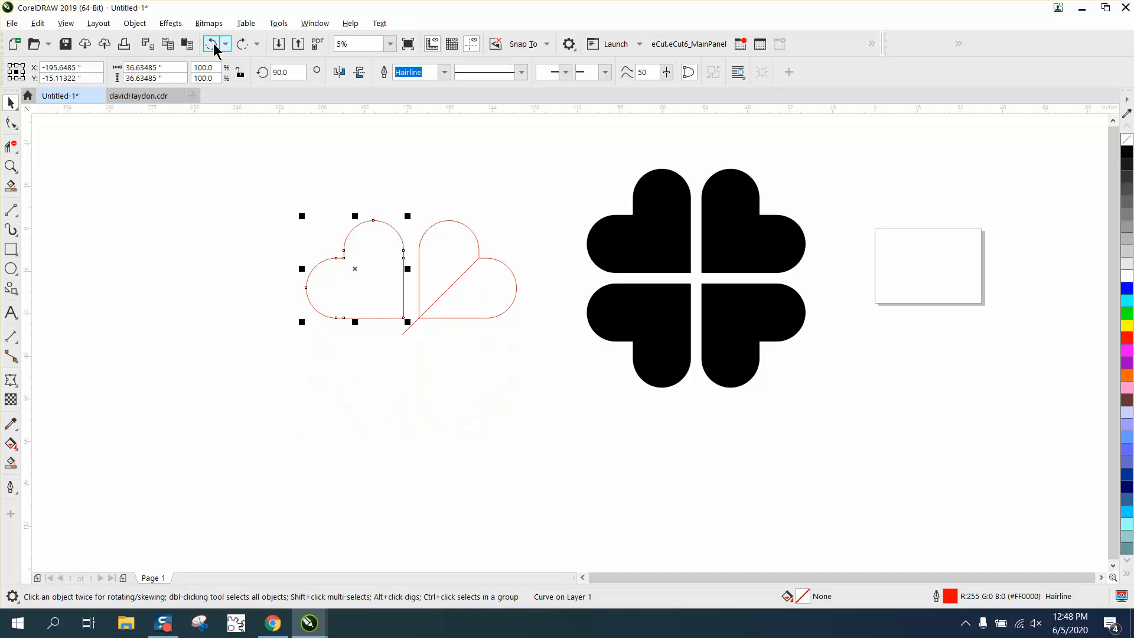
left_click(212, 44)
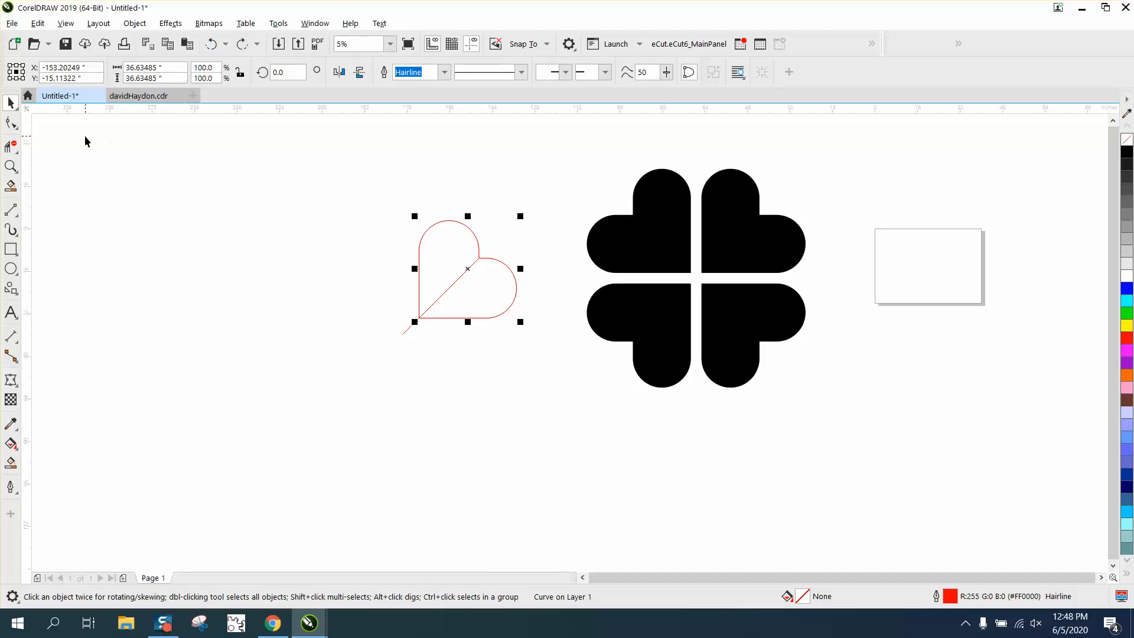
left_click(12, 167)
type("90")
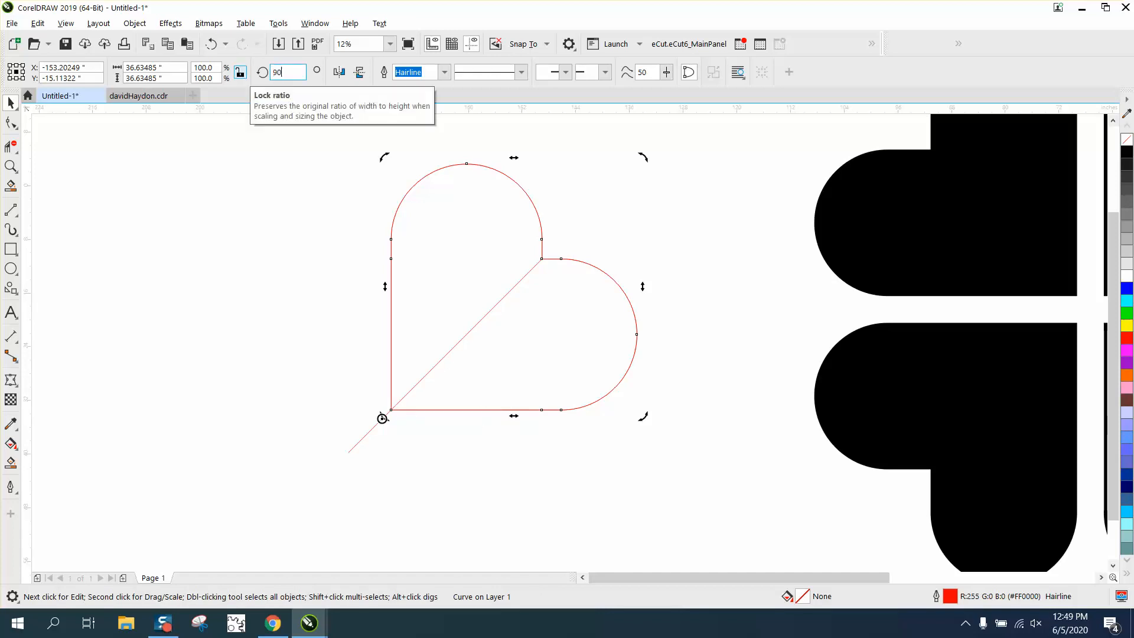
key("Return")
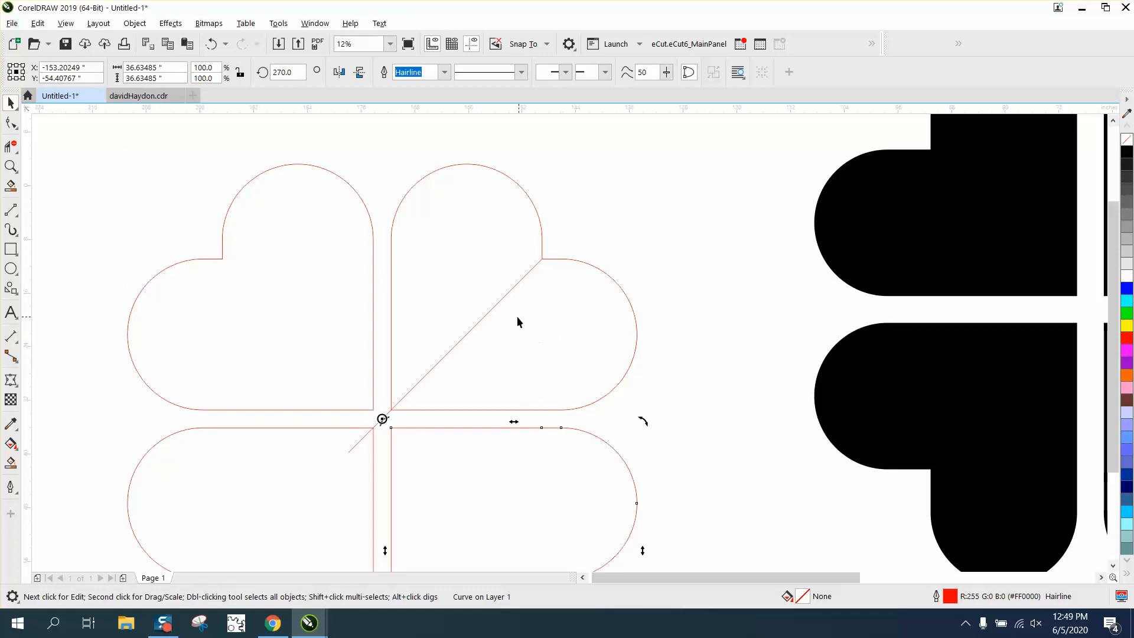
left_click(414, 267)
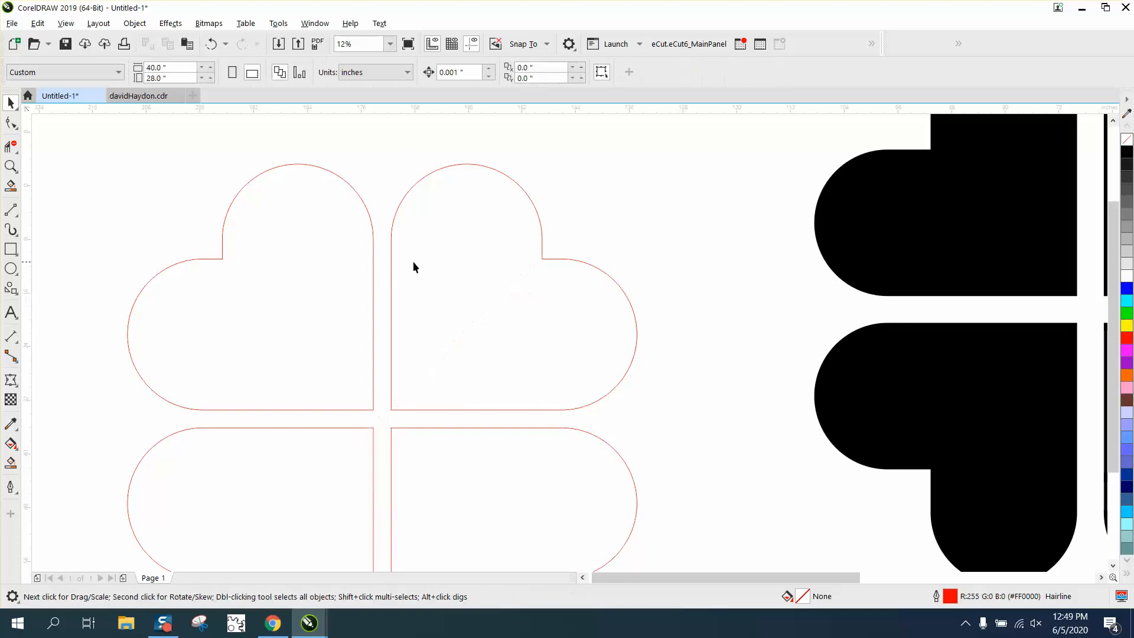